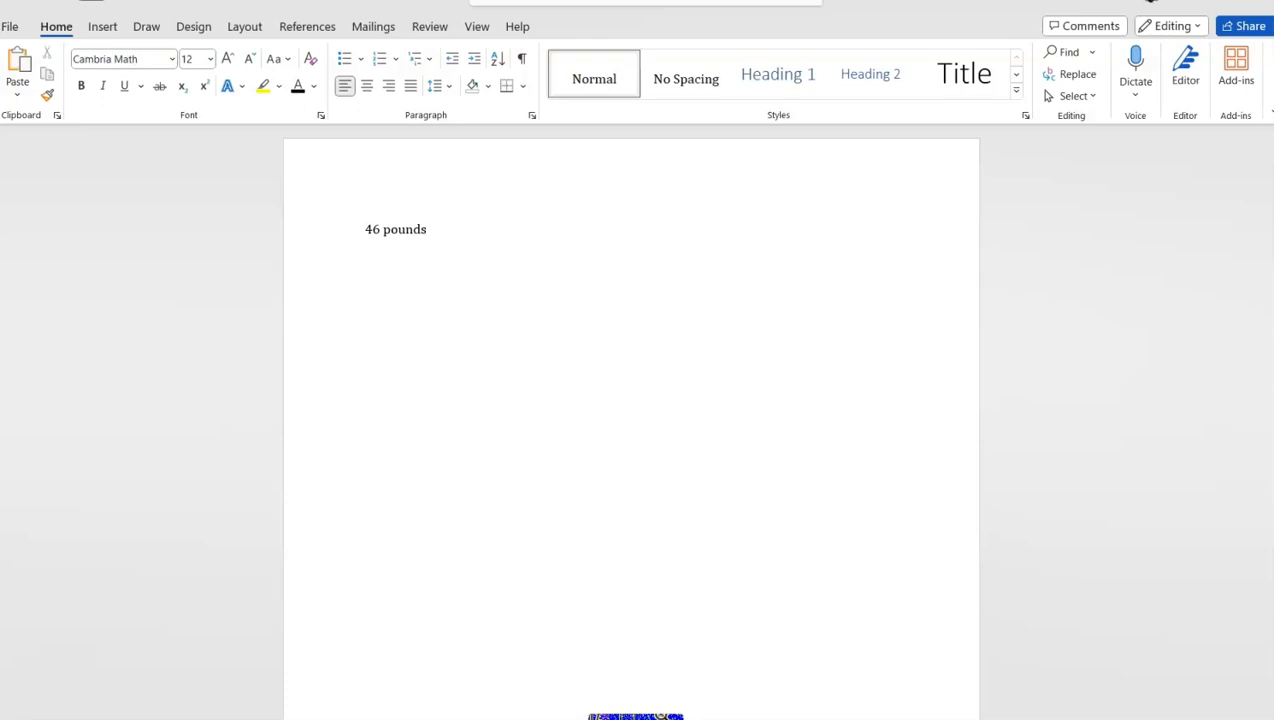
# Step: Start a new line beneath the '46 pounds' entry
pyautogui.press('Enter')
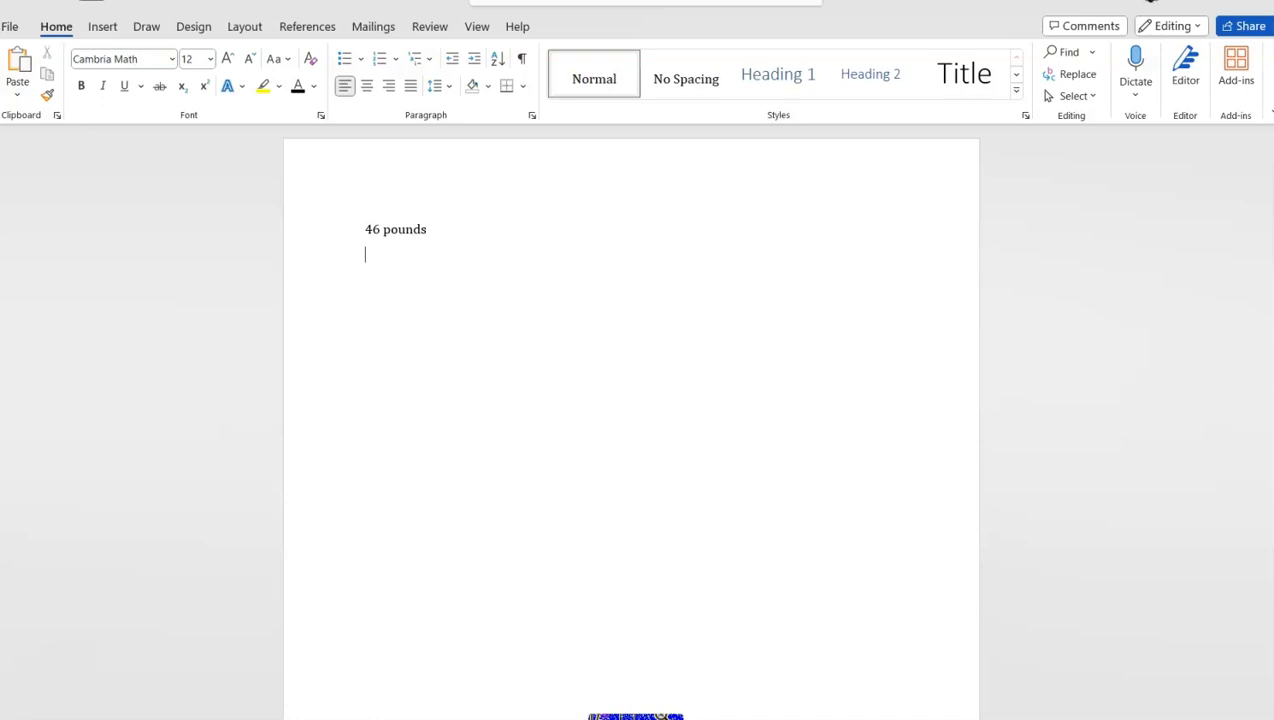
# Step: Enter the bounds '45.5 lbs' and '46.4 lbs' on separate lines under 46 pounds
pyautogui.write('45 pounds')
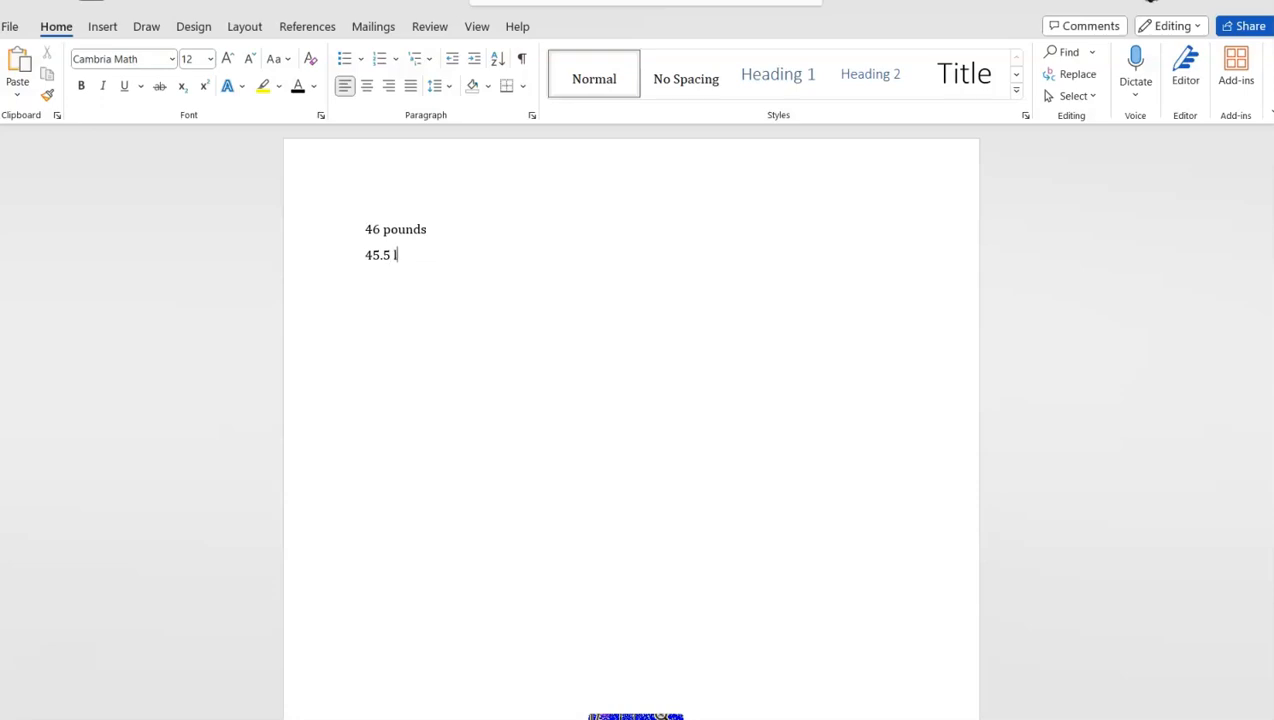
pyautogui.write('lbs')
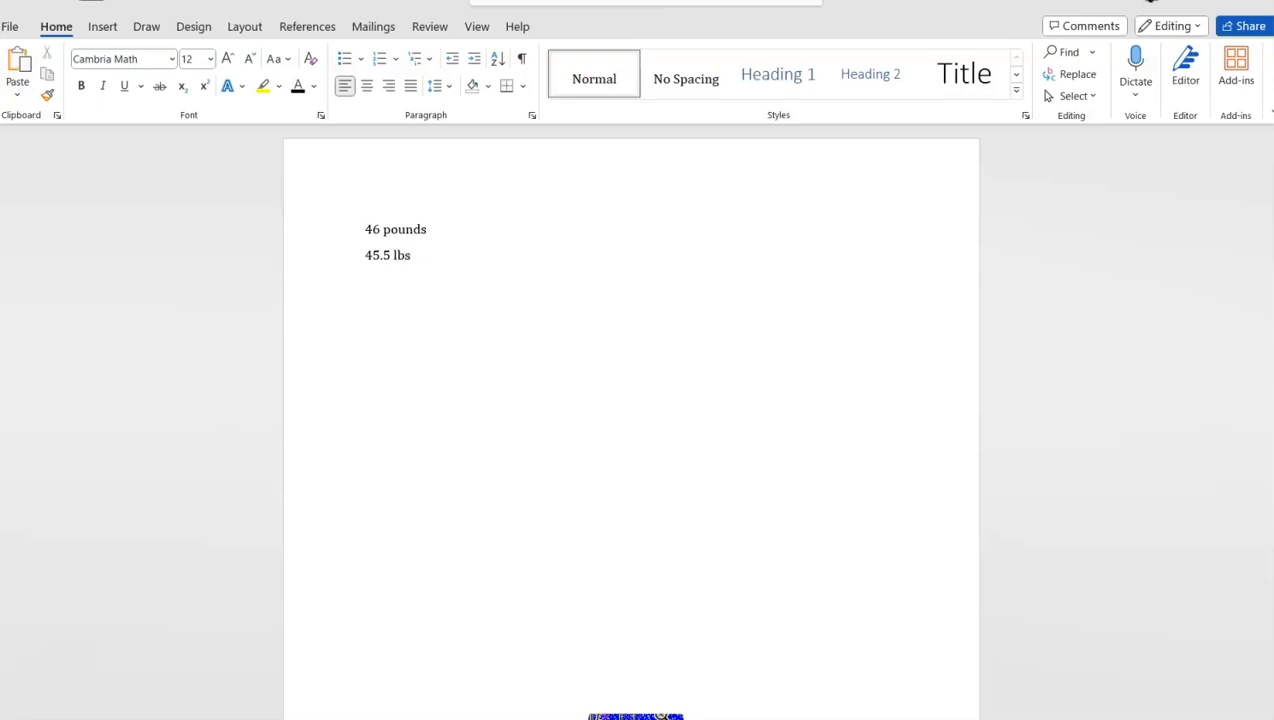
pyautogui.write('46')
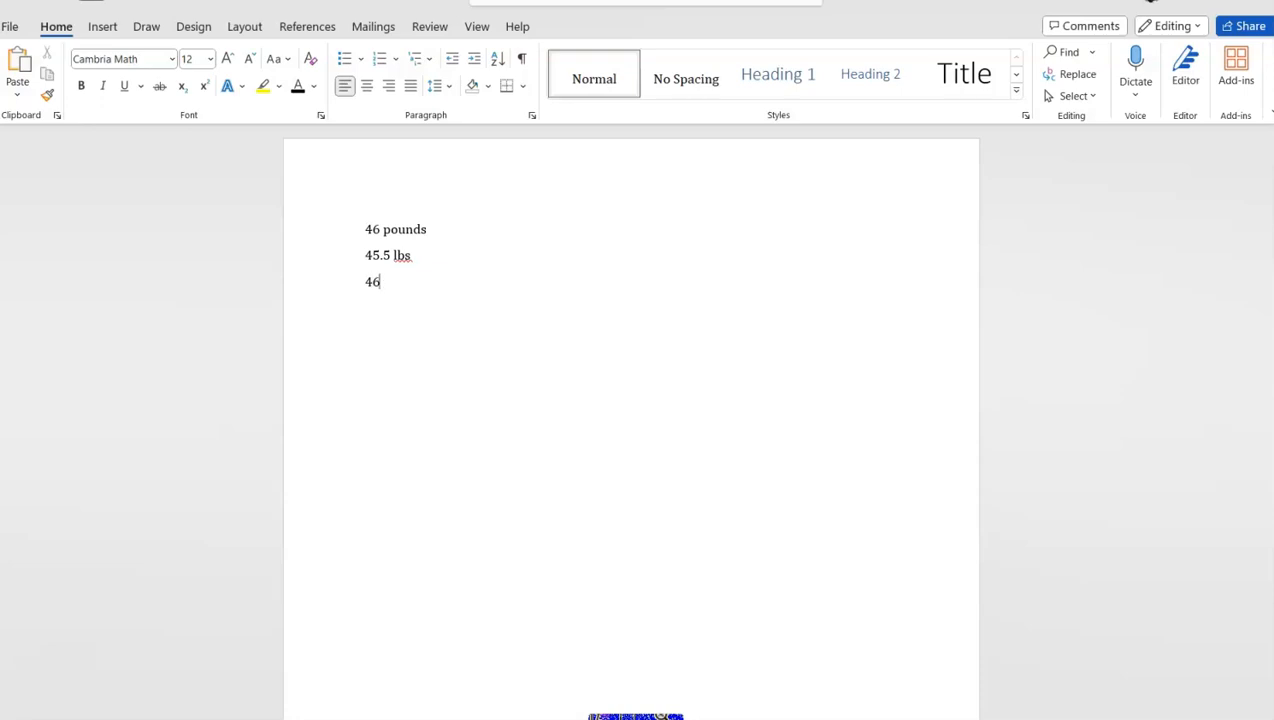
pyautogui.write('.4 lbs')
pyautogui.write('64')
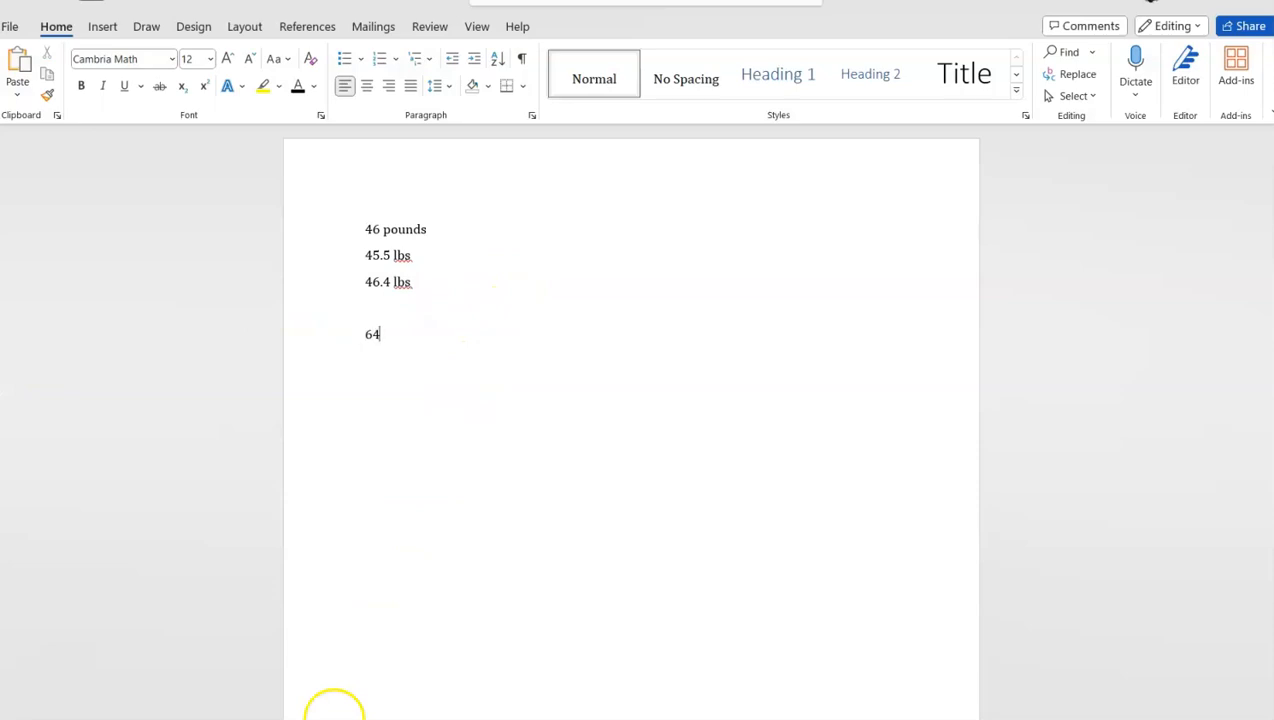
# Step: Finish '64 inches' and list '63.5 inches' and '64.4 inches' beneath it
pyautogui.write('inches')
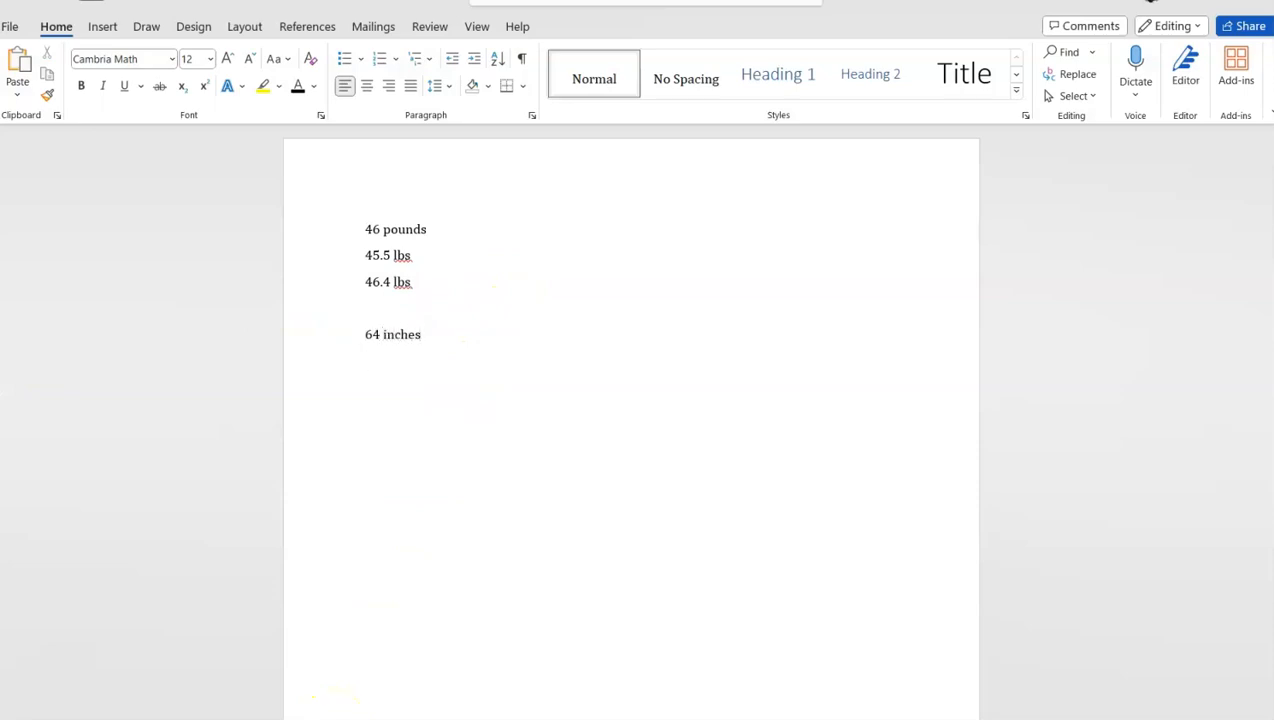
pyautogui.write('6')
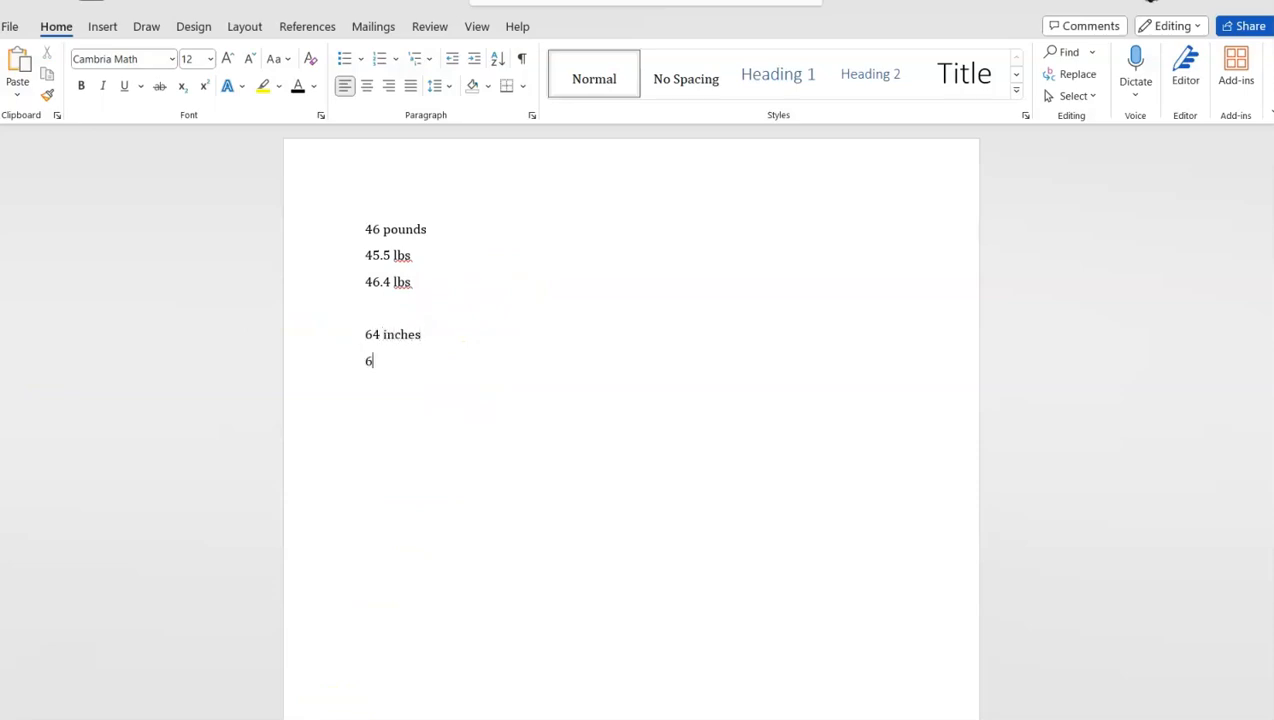
pyautogui.write('3.5')
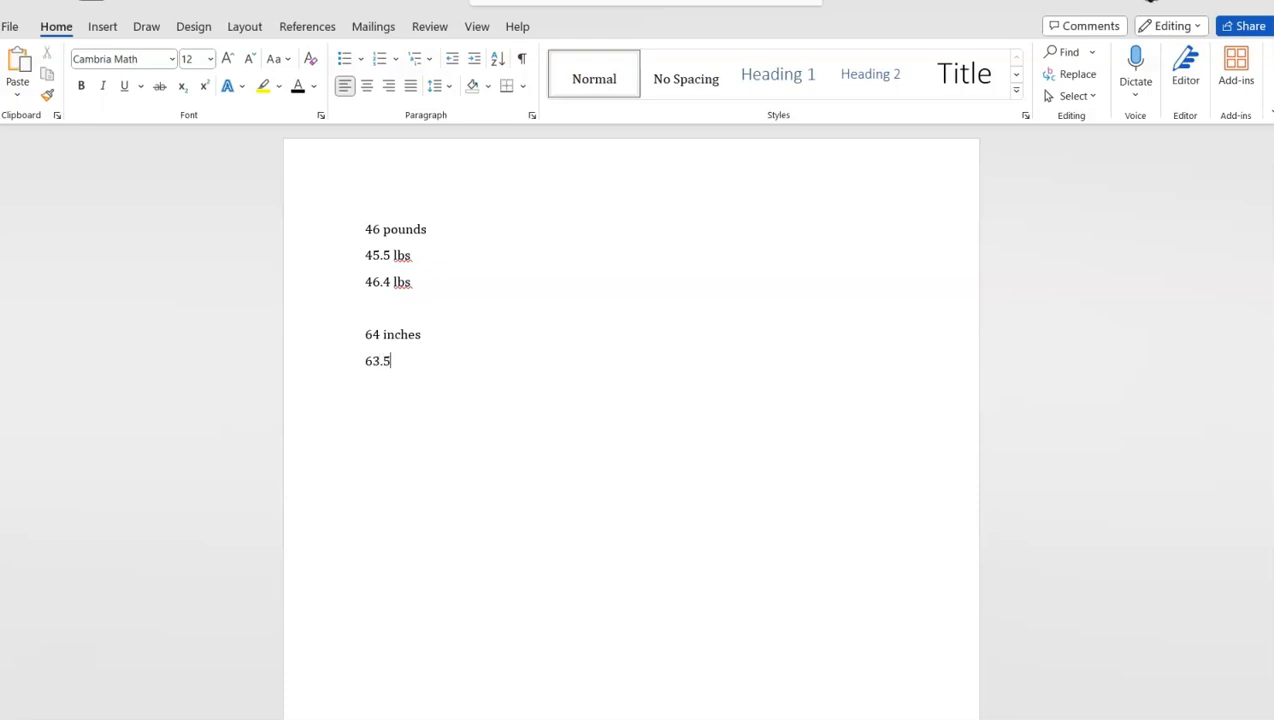
pyautogui.write('inches')
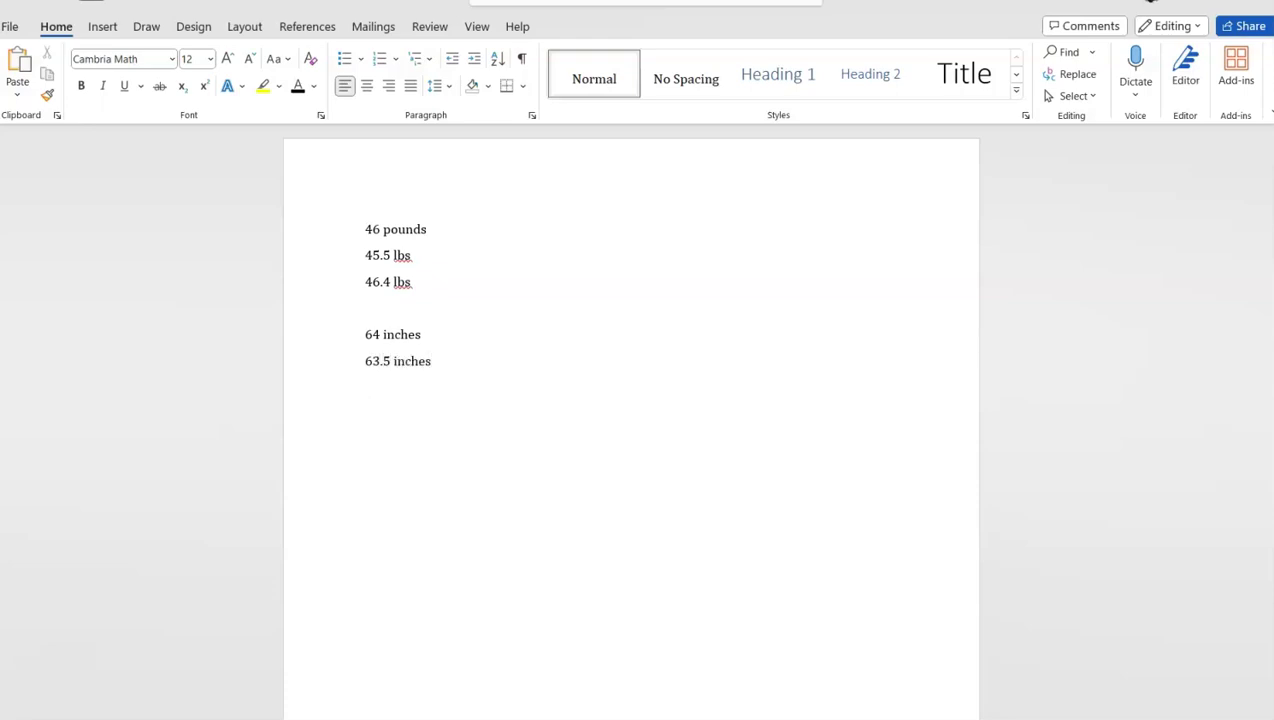
pyautogui.write('64.4 inches')
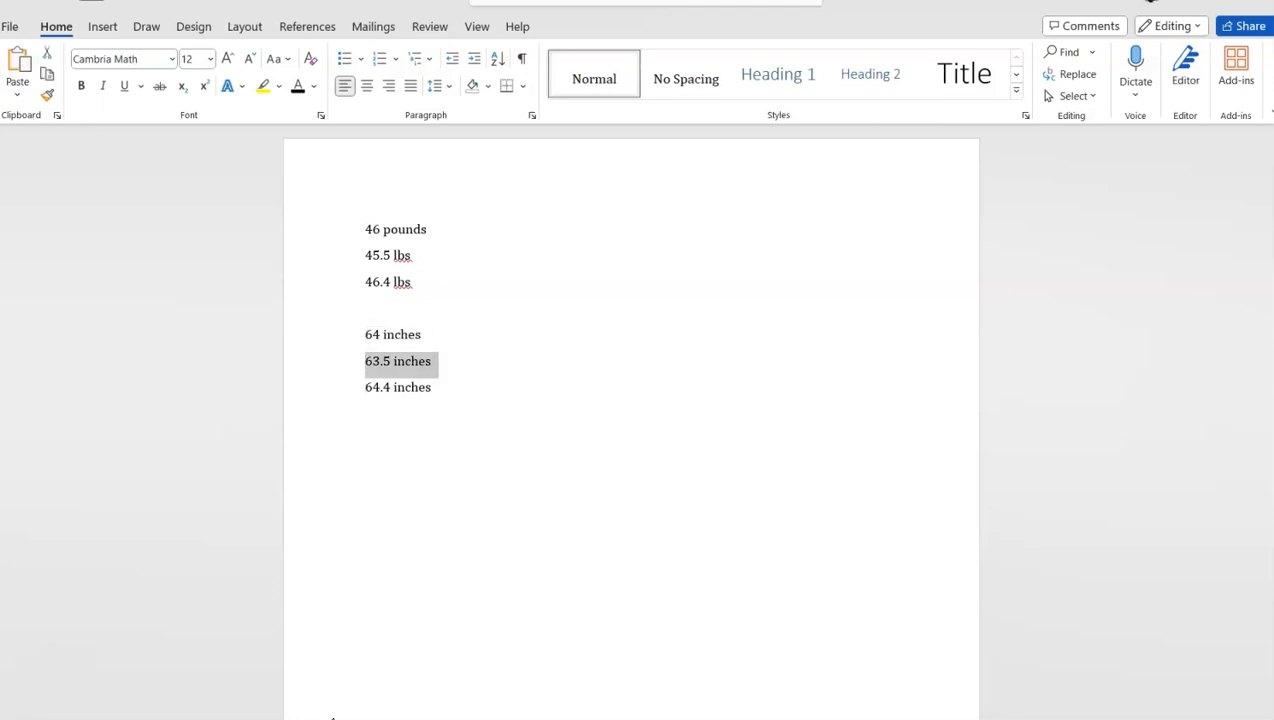
pyautogui.moveTo(364, 360); pyautogui.dragTo(432, 388)
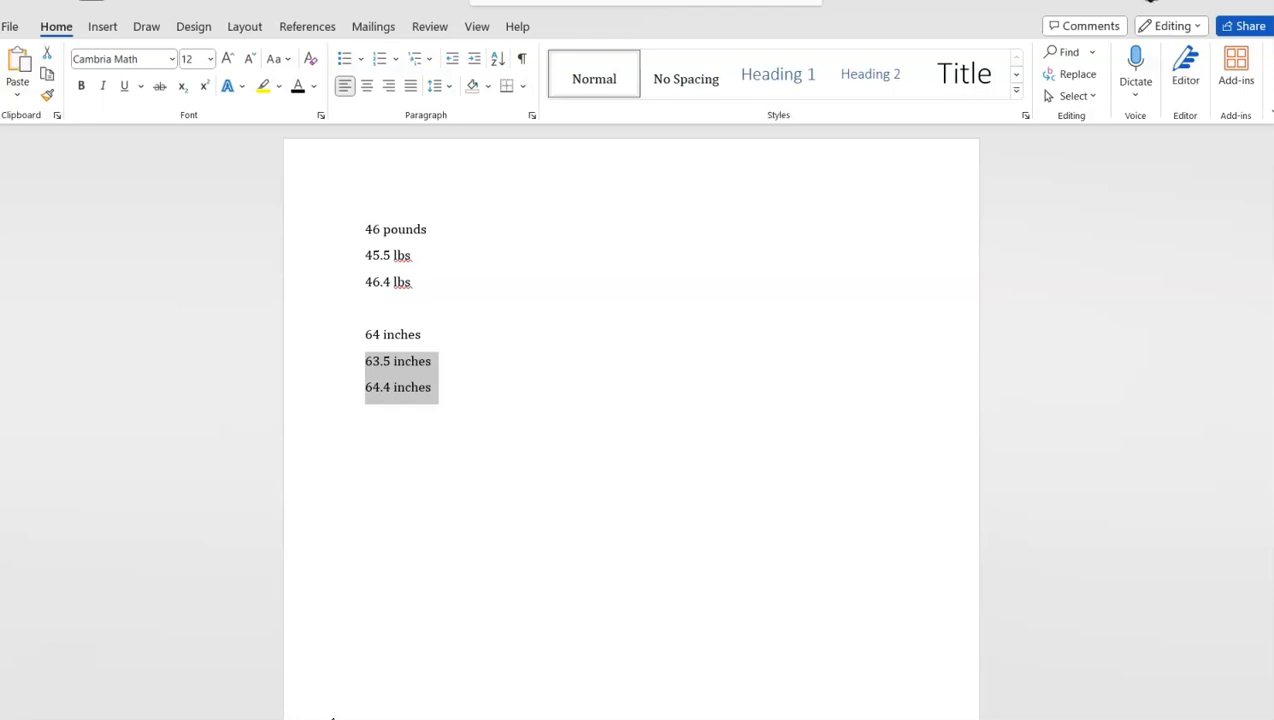
pyautogui.moveTo(388, 452)
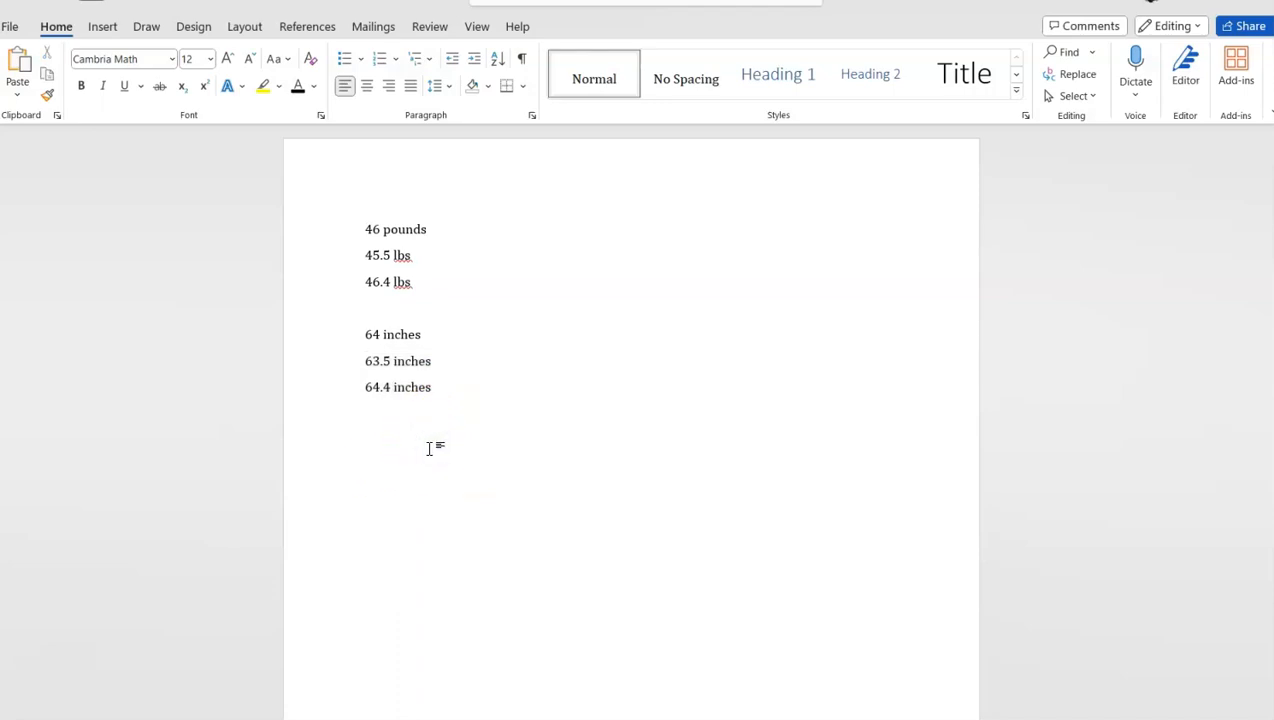
pyautogui.click(428, 388)
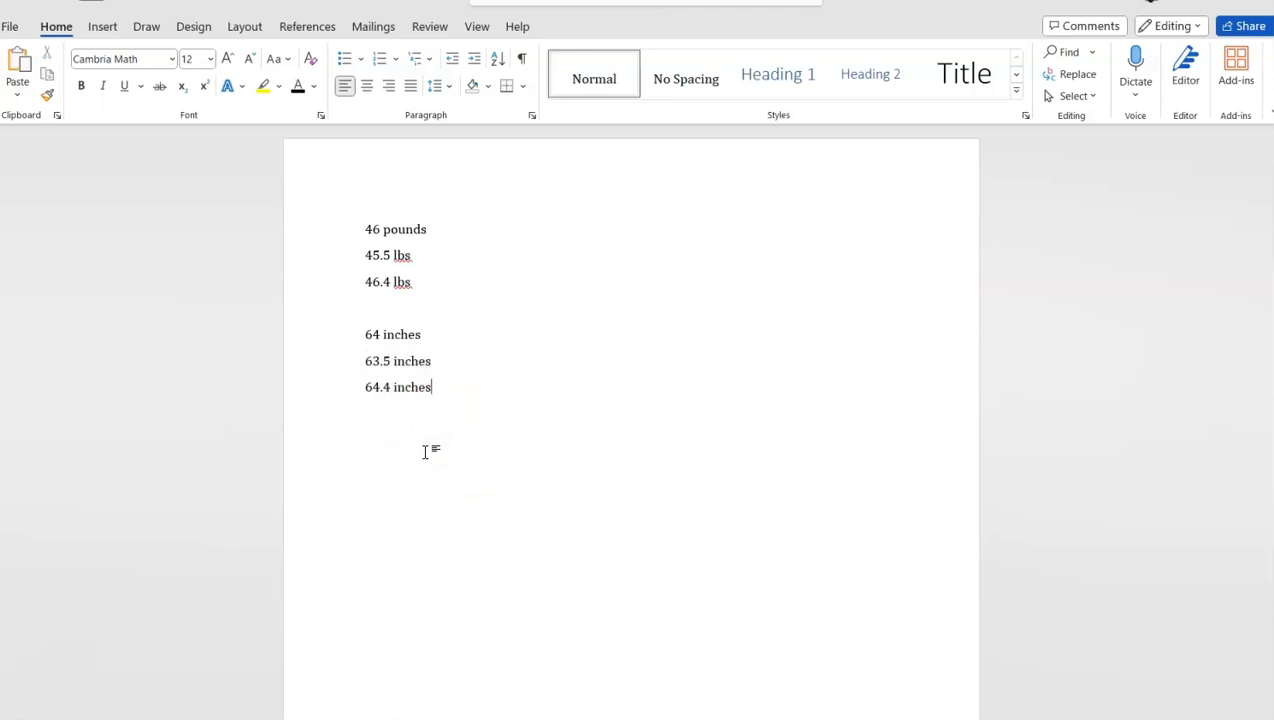